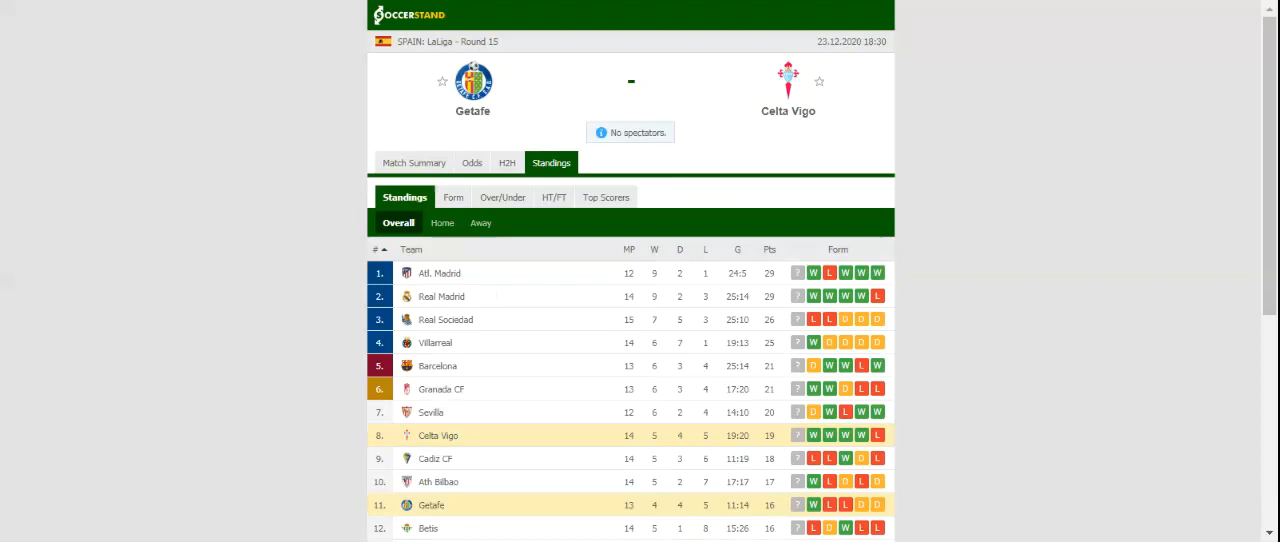
# - Show the H2H tab comparing Getafe's and Celta Vigo's last five results
pyautogui.click(507, 162)
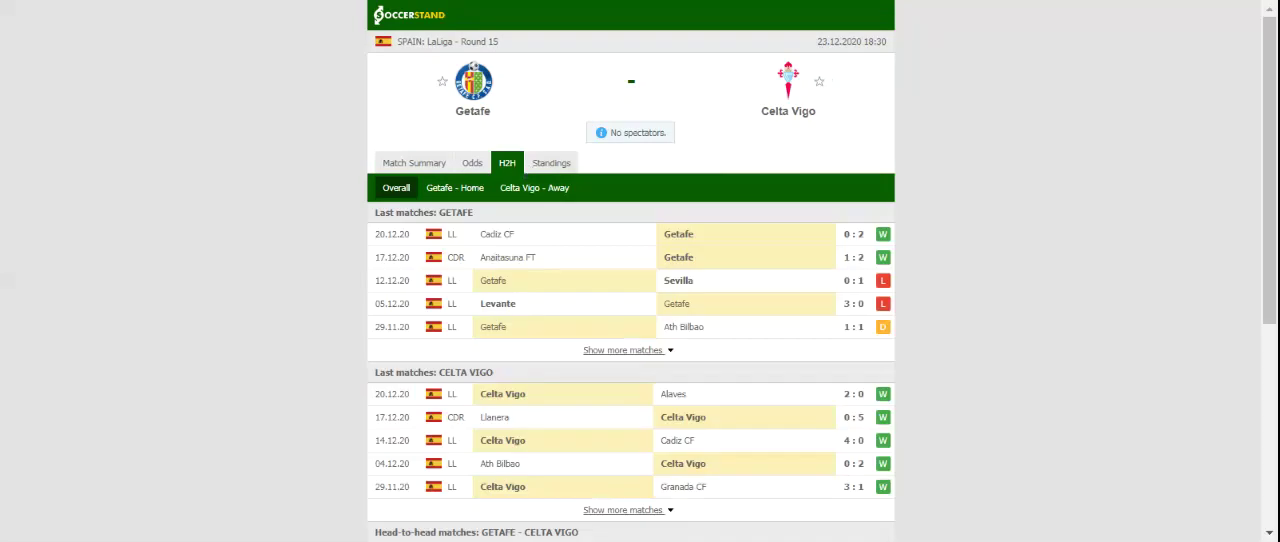